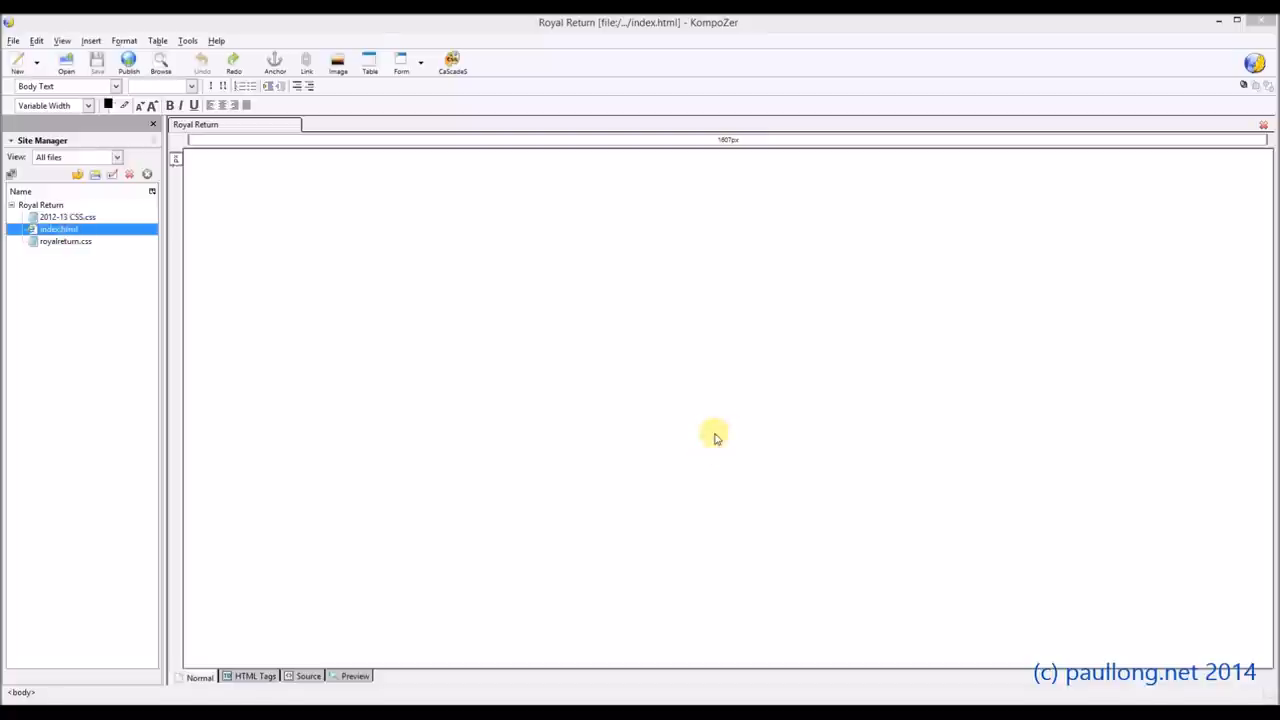
{"action": "mouse_move", "coordinate": [694, 437]}
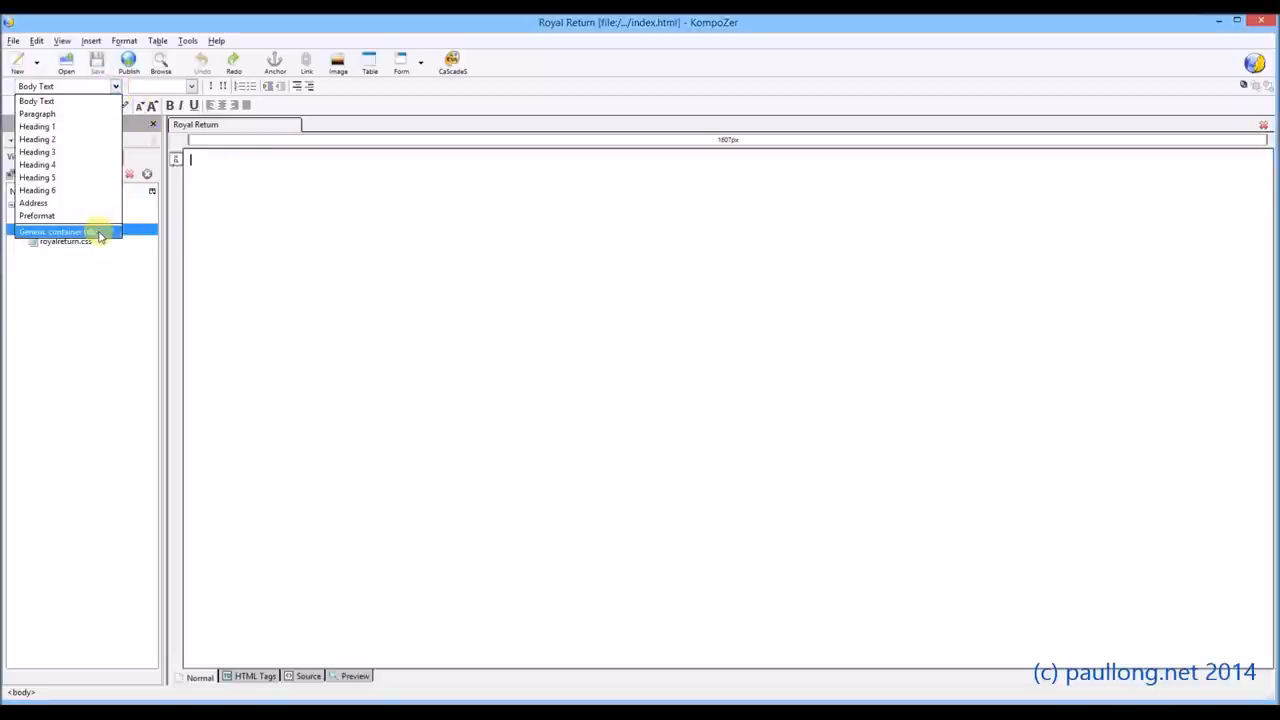
{"action": "mouse_move", "coordinate": [97, 232]}
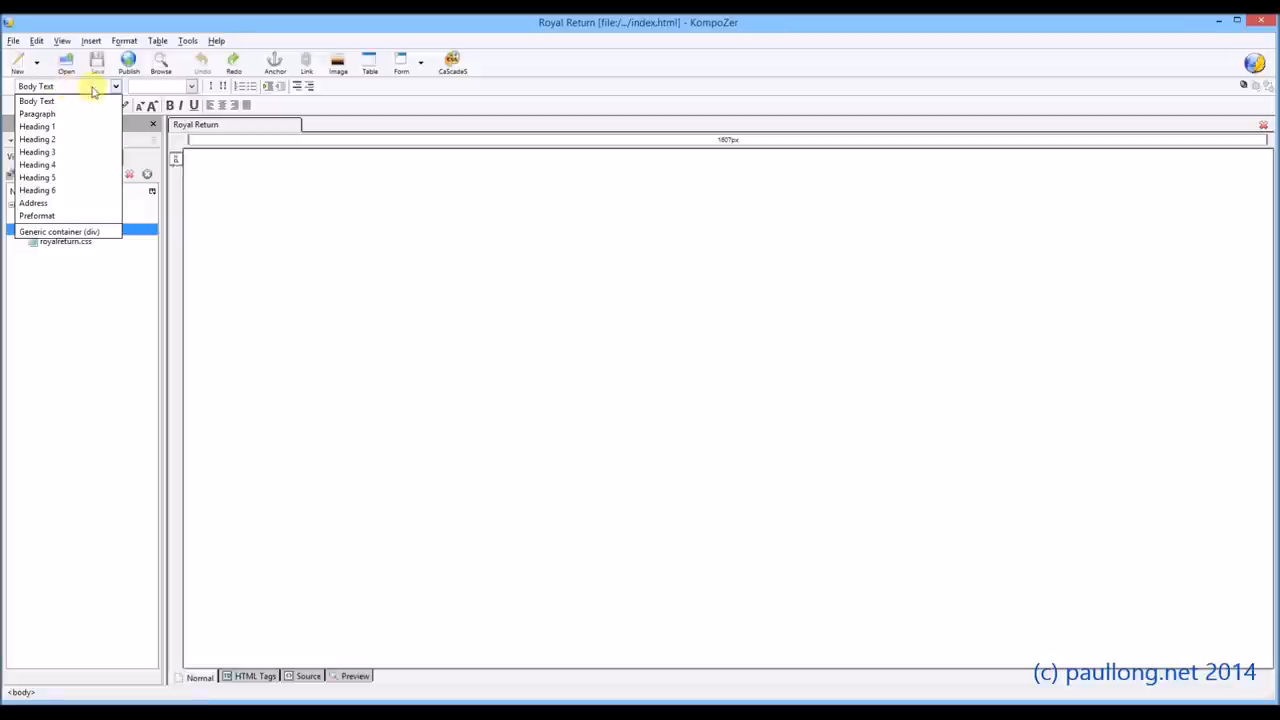
{"action": "mouse_move", "coordinate": [60, 231]}
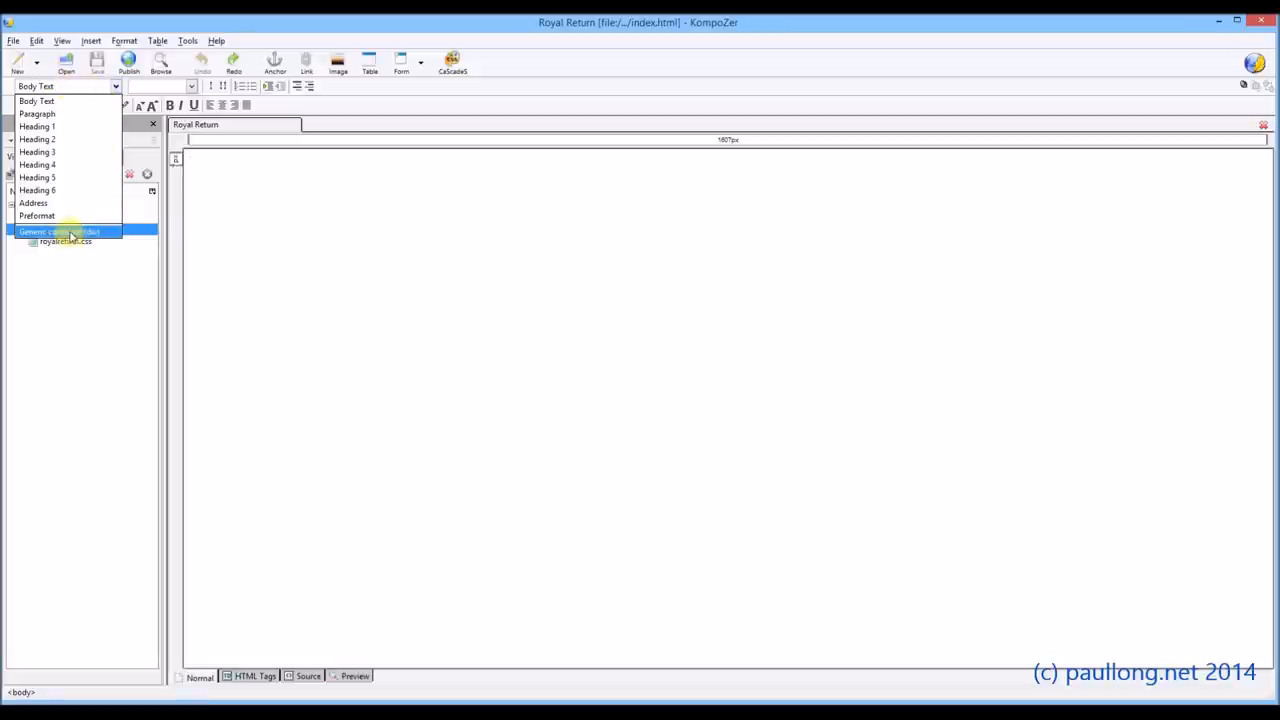
{"action": "mouse_move", "coordinate": [67, 231]}
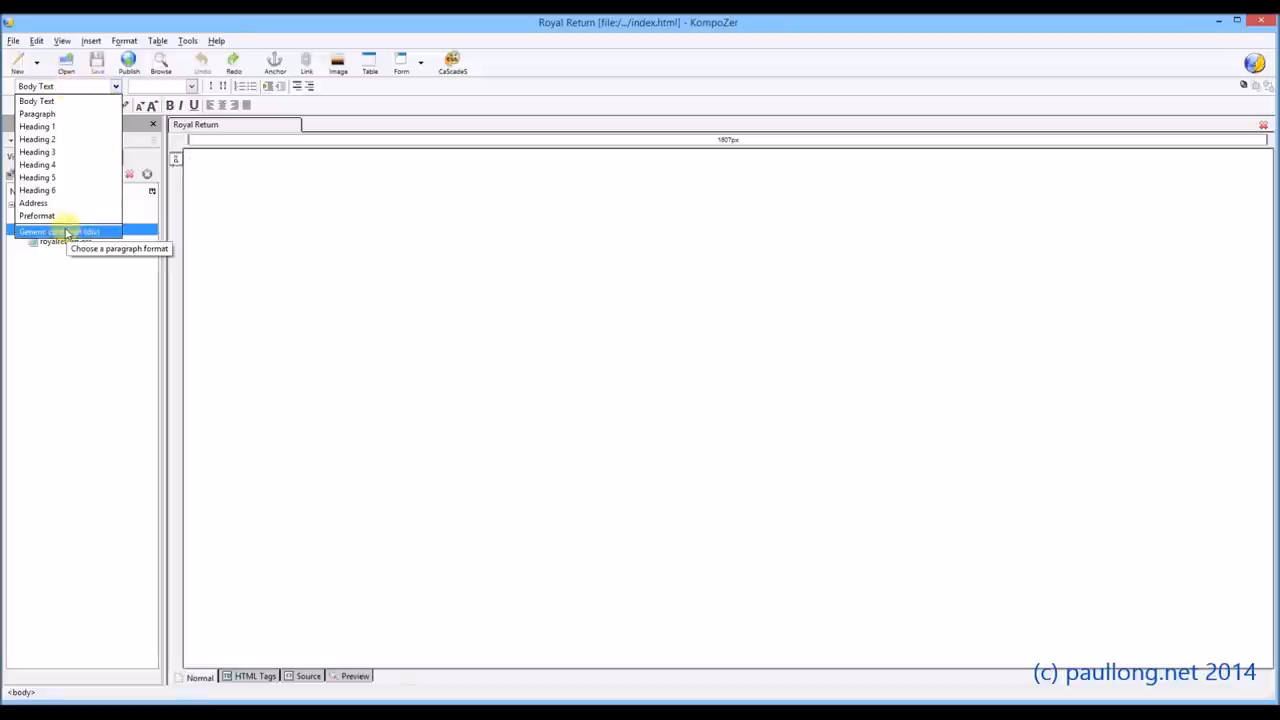
Turn the empty first line into a Generic container (div)
{"action": "left_click", "coordinate": [60, 231]}
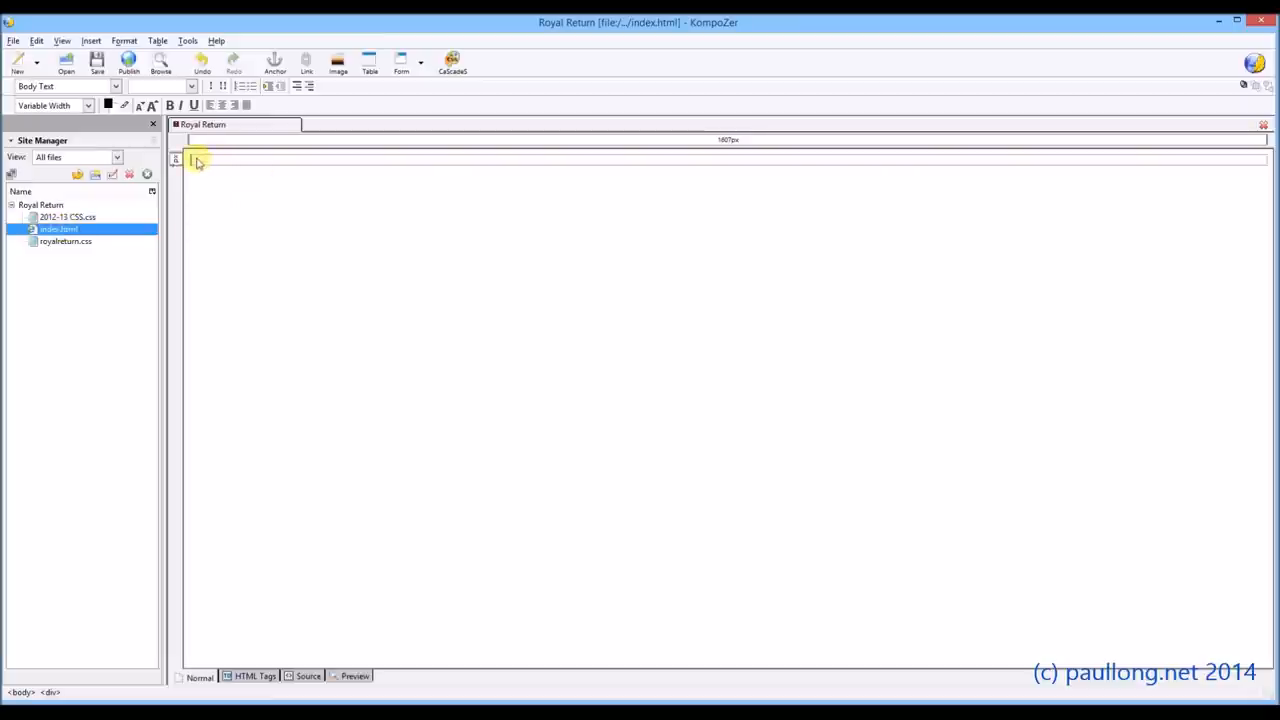
{"action": "mouse_move", "coordinate": [295, 573]}
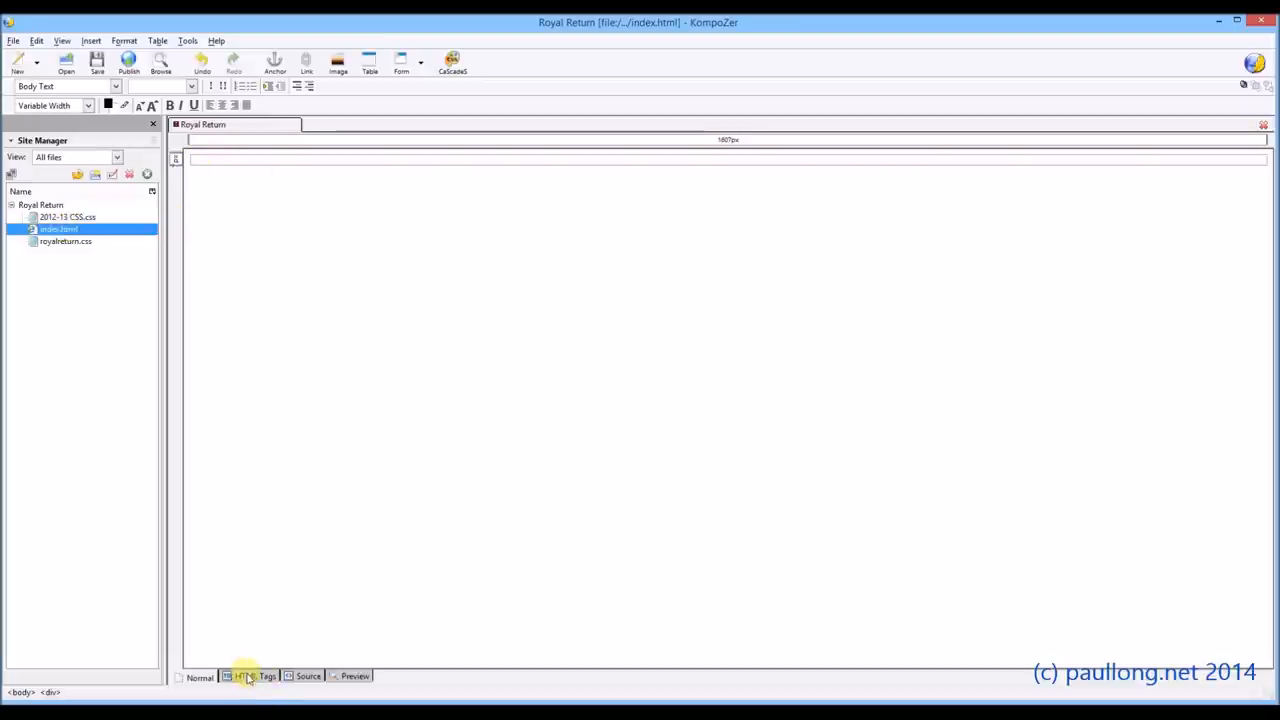
{"action": "mouse_move", "coordinate": [245, 676]}
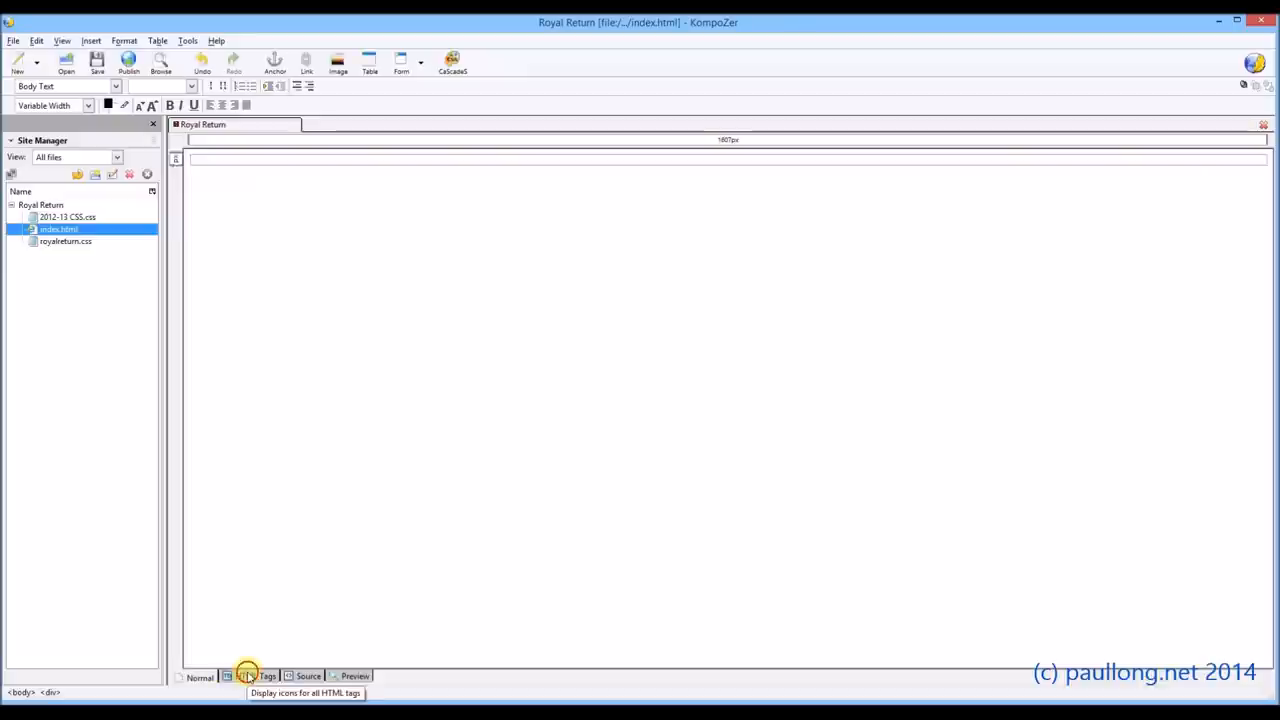
Turn on HTML Tags view and undo the div, leaving an empty body
{"action": "left_click", "coordinate": [246, 676]}
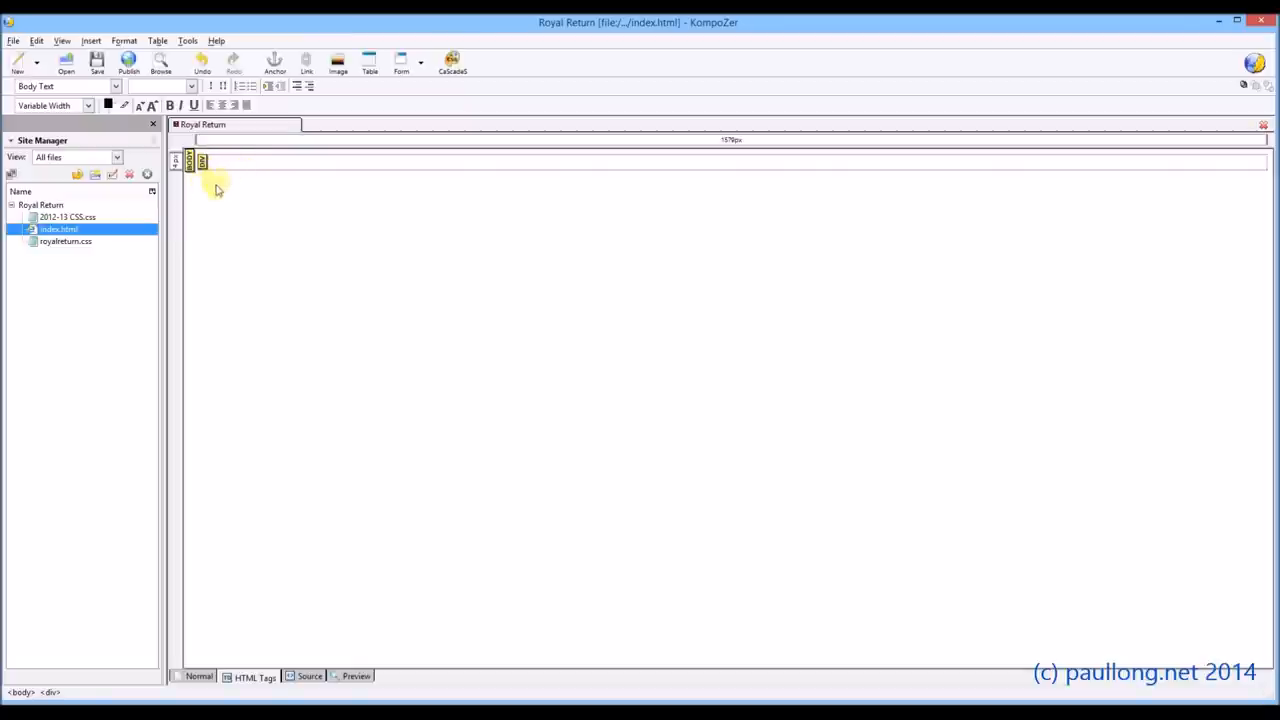
{"action": "mouse_move", "coordinate": [200, 186]}
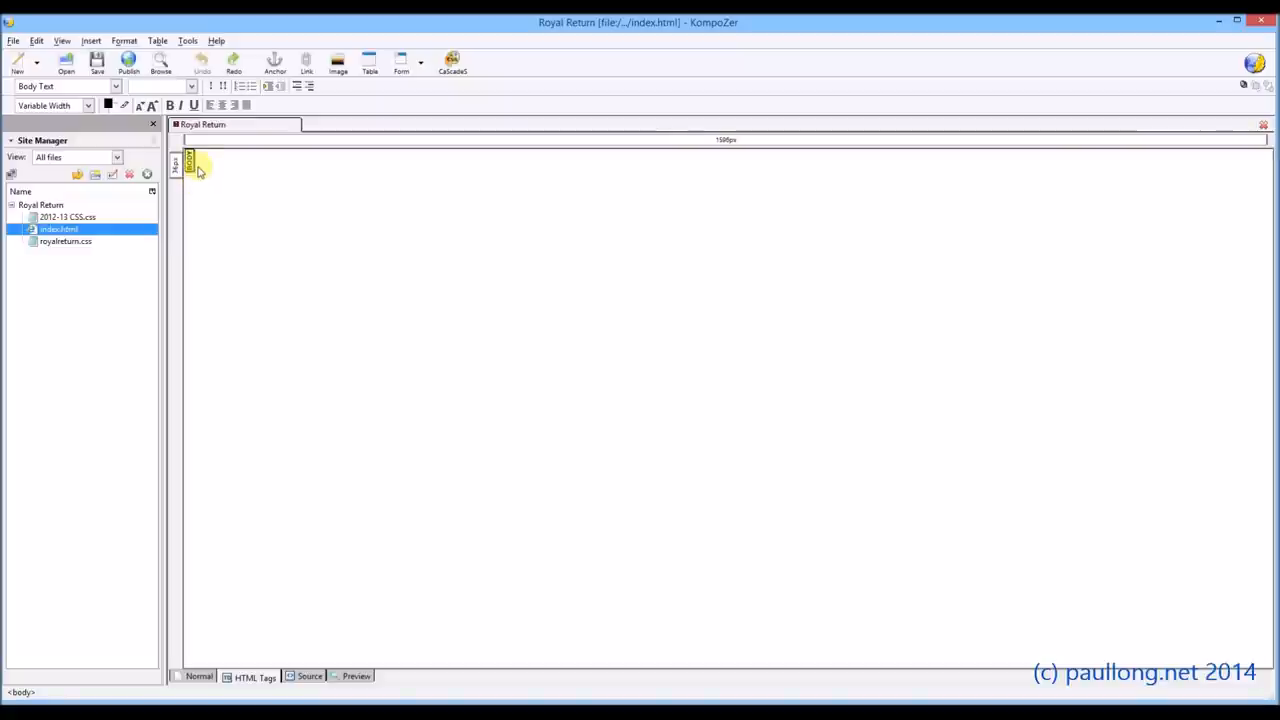
{"action": "left_click", "coordinate": [199, 165]}
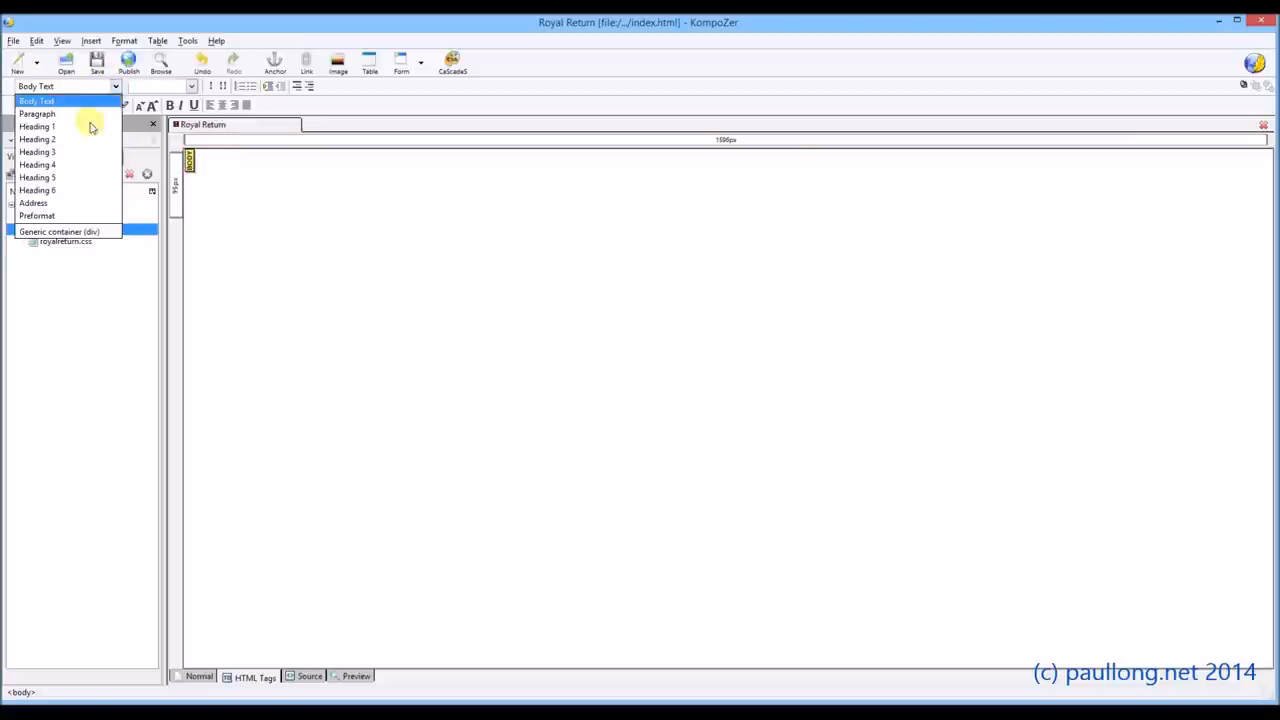
Insert a generic div and assign it the 'top' class, creating the black top bar
{"action": "left_click", "coordinate": [58, 231]}
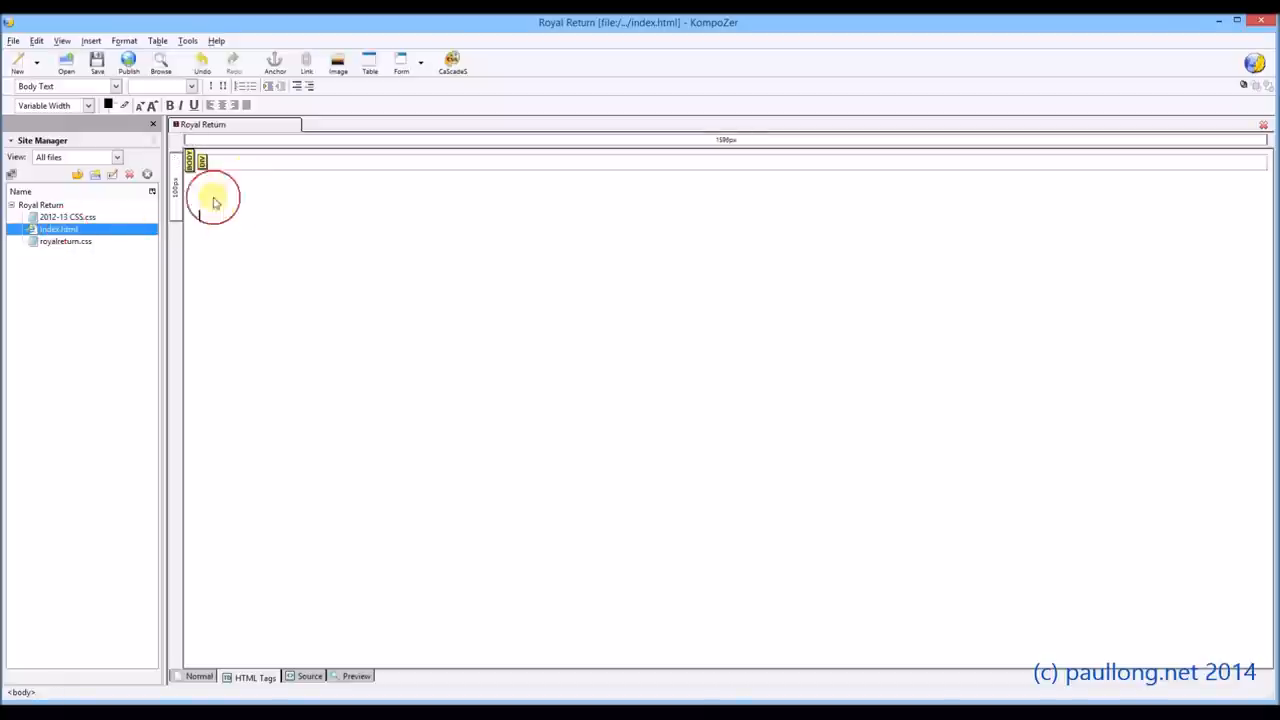
{"action": "left_click", "coordinate": [200, 161]}
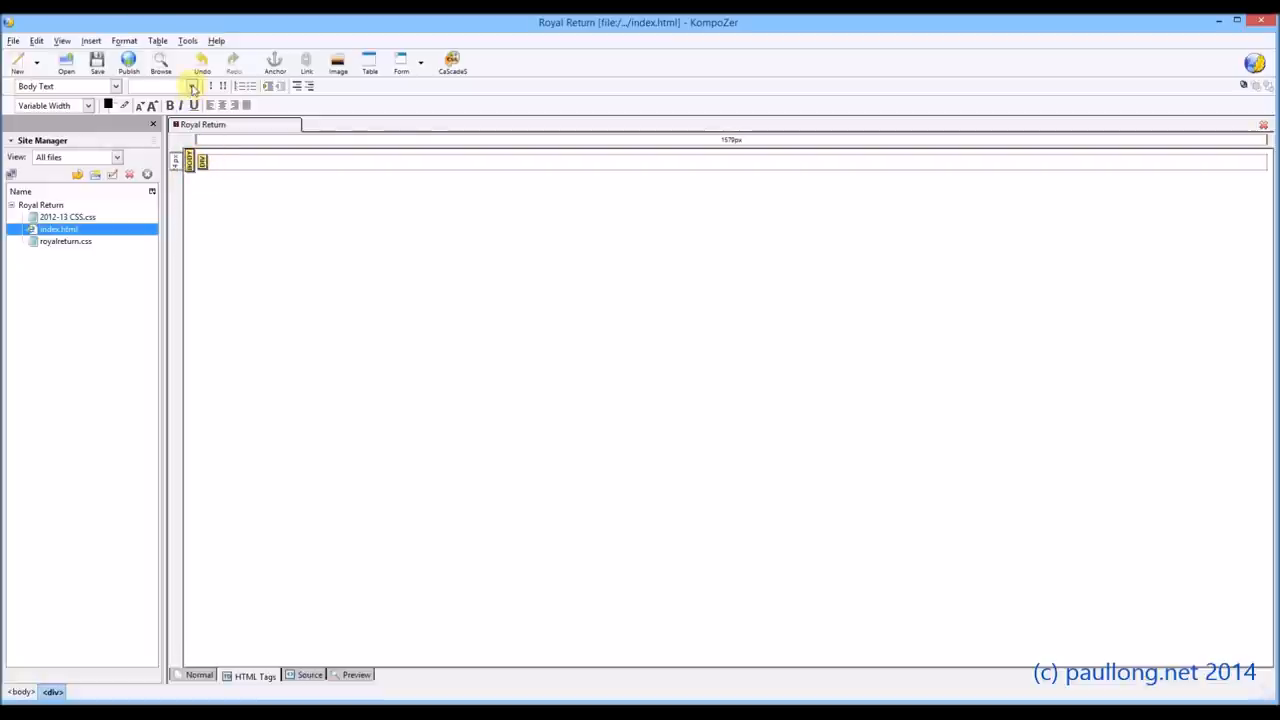
{"action": "left_click", "coordinate": [190, 86]}
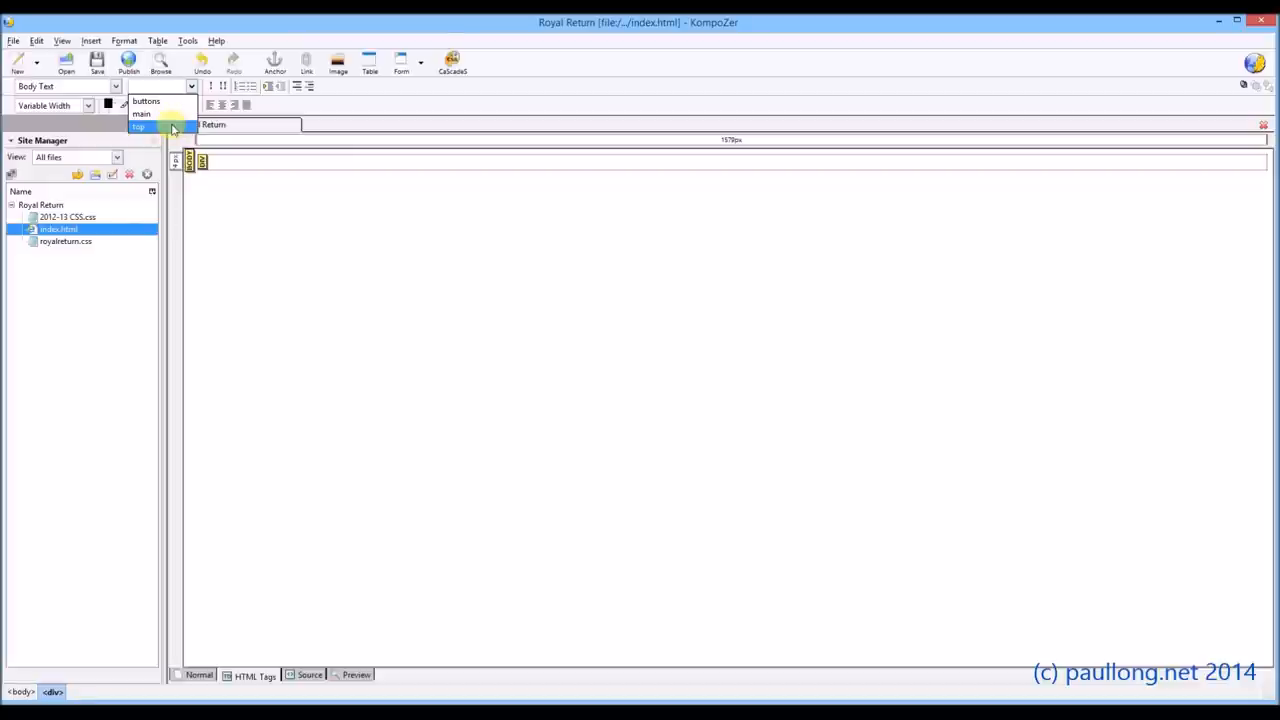
{"action": "left_click", "coordinate": [138, 127]}
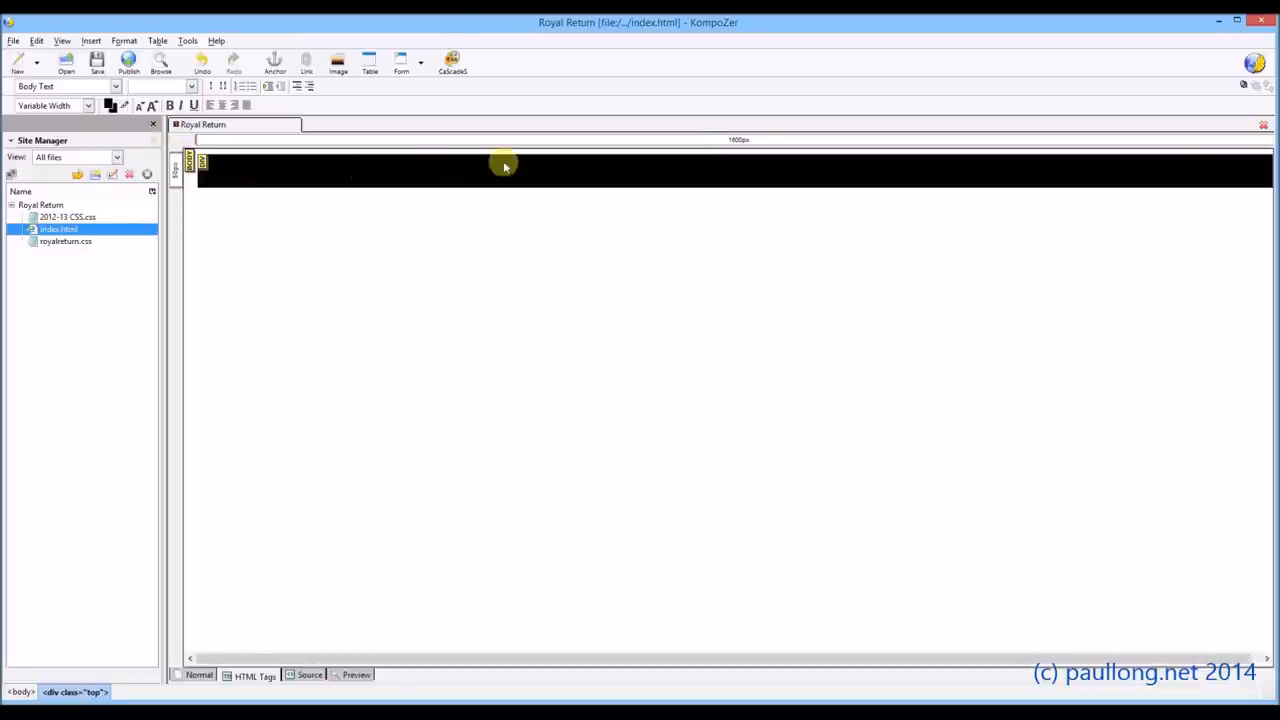
{"action": "left_click", "coordinate": [218, 195]}
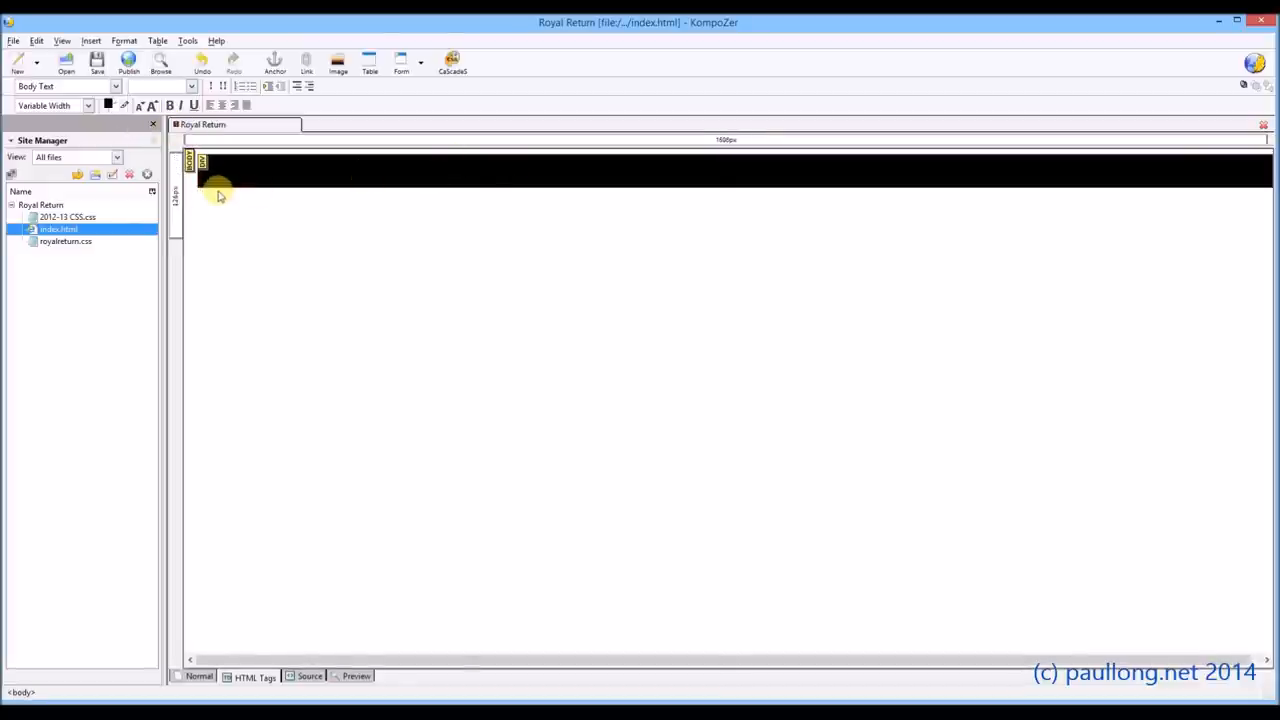
{"action": "mouse_move", "coordinate": [192, 203]}
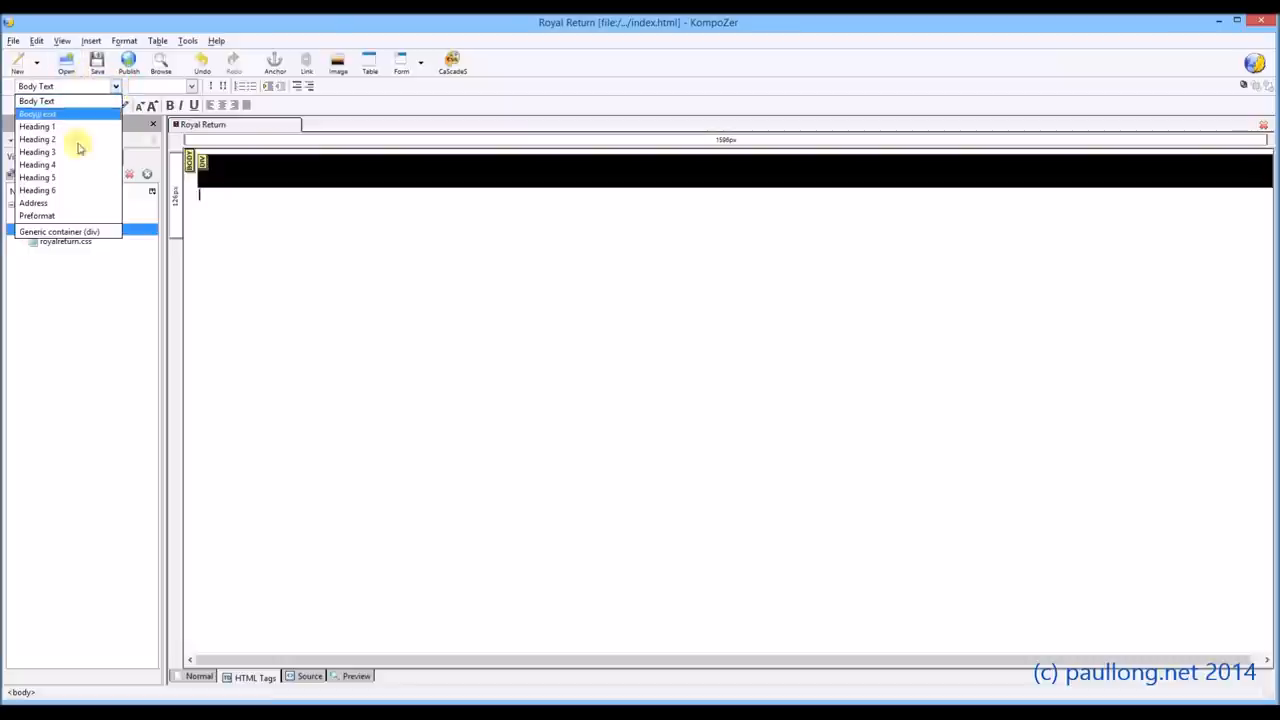
Add a second div below the top bar with the 'buttons' class
{"action": "left_click", "coordinate": [60, 231]}
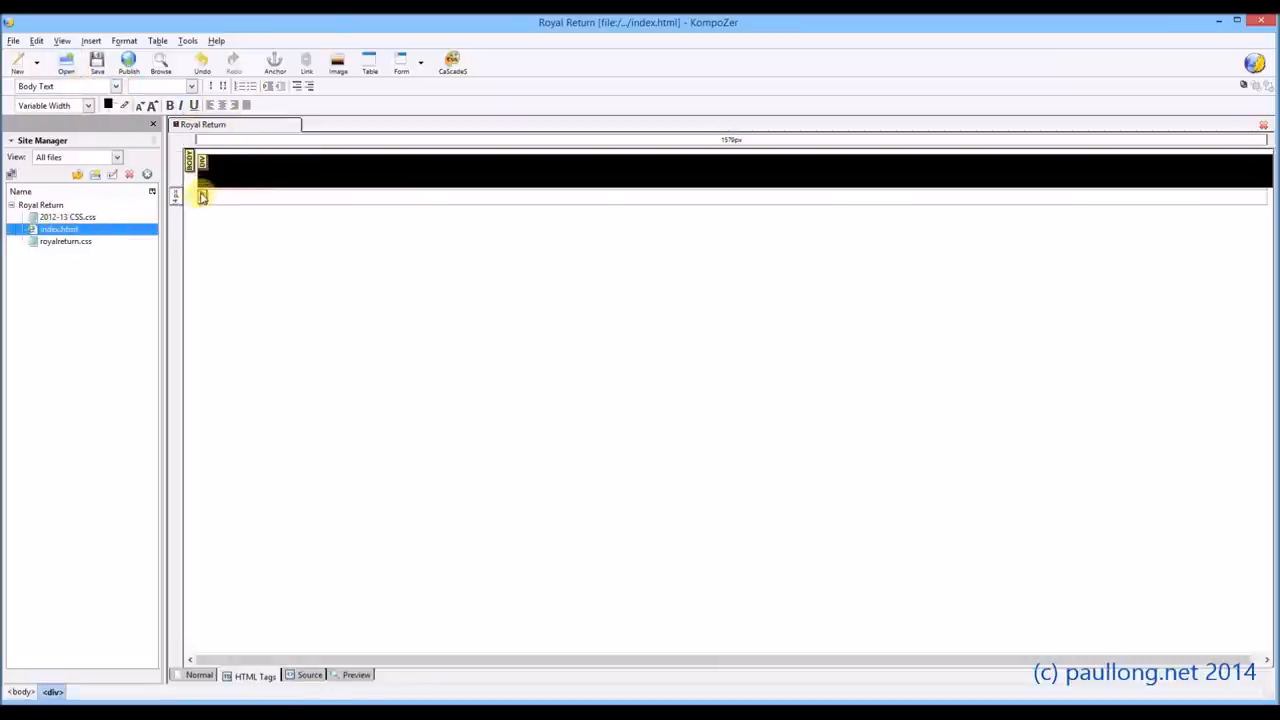
{"action": "left_click", "coordinate": [190, 86]}
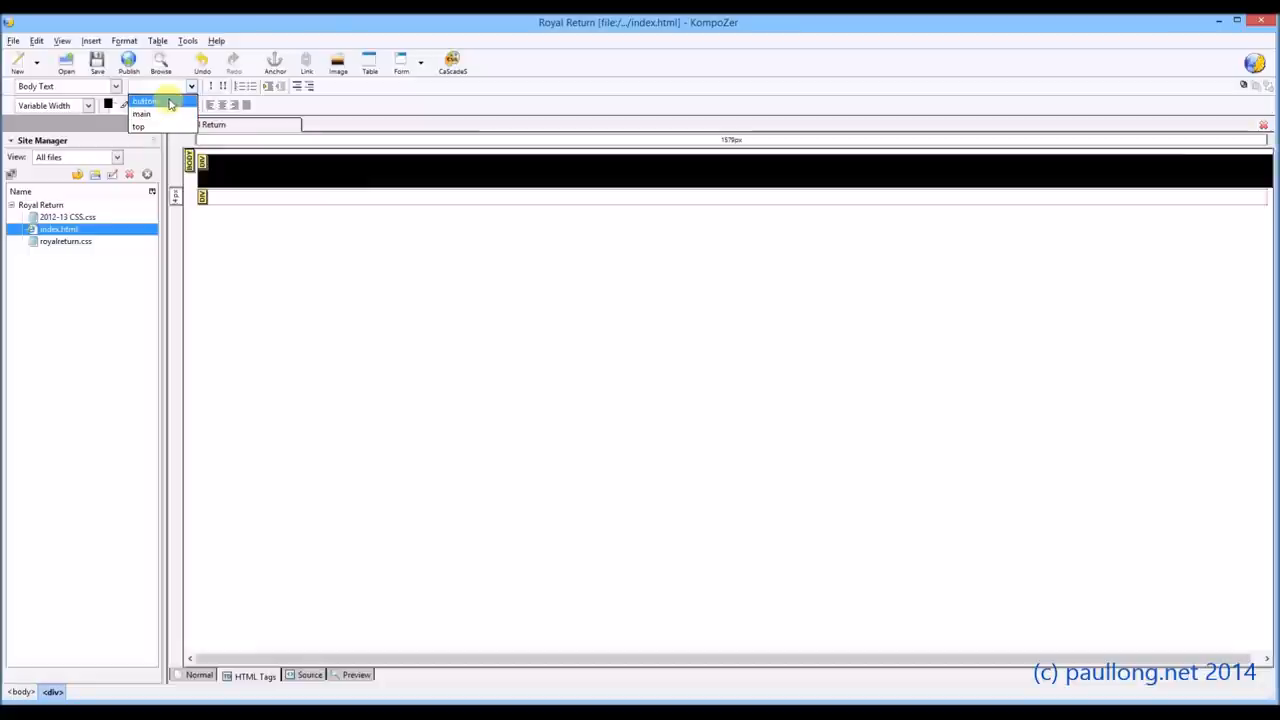
{"action": "left_click", "coordinate": [145, 101]}
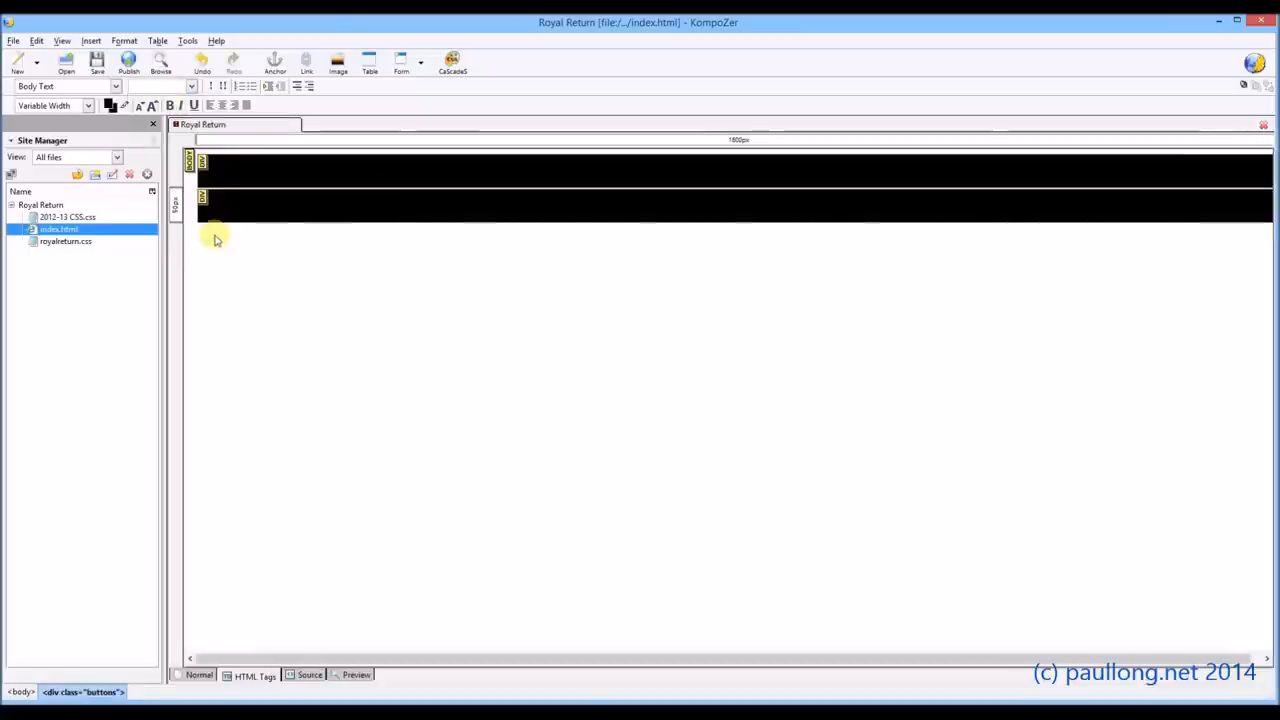
{"action": "left_click", "coordinate": [210, 242]}
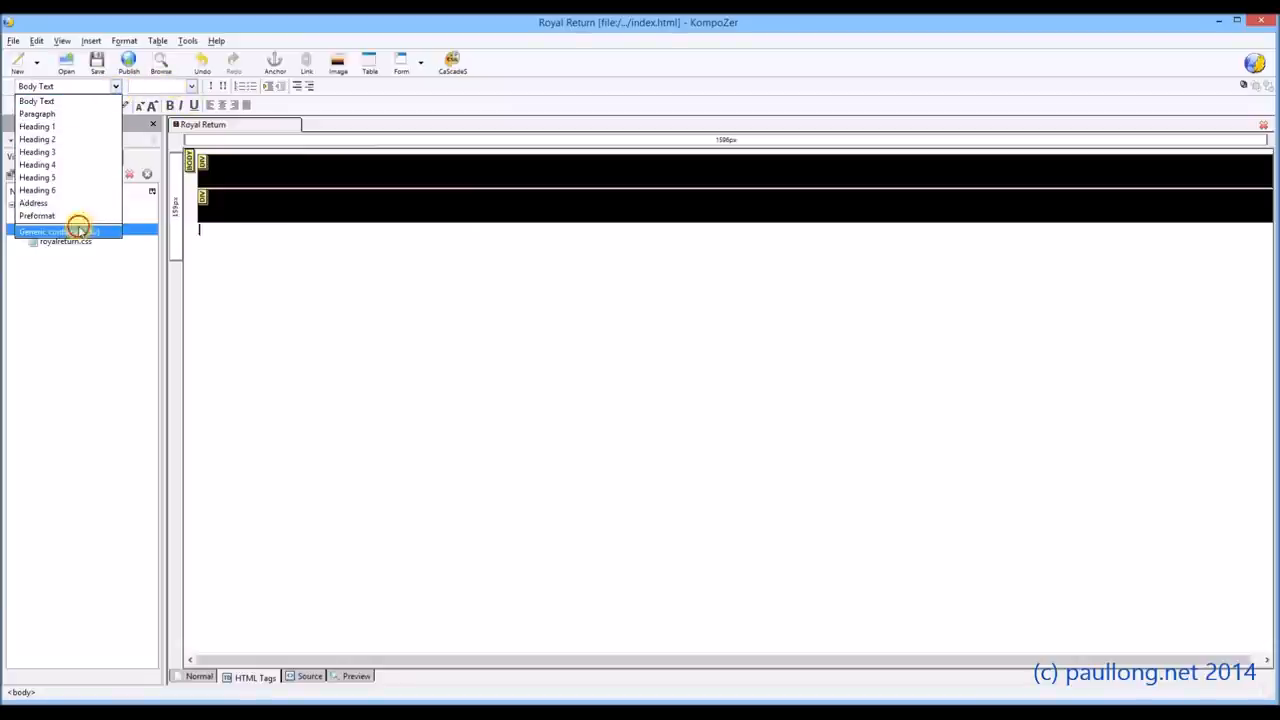
Add a third generic div below the black strips and assign it the 'main' class
{"action": "left_click", "coordinate": [60, 231]}
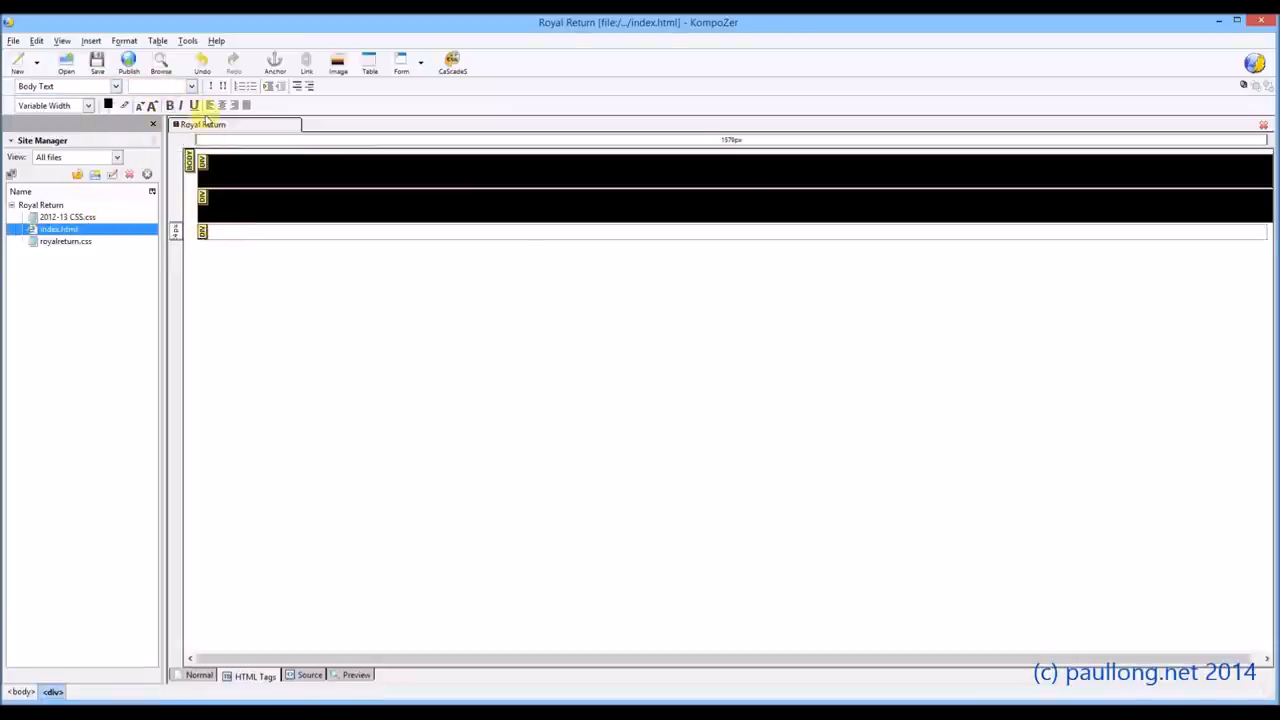
{"action": "left_click", "coordinate": [185, 105]}
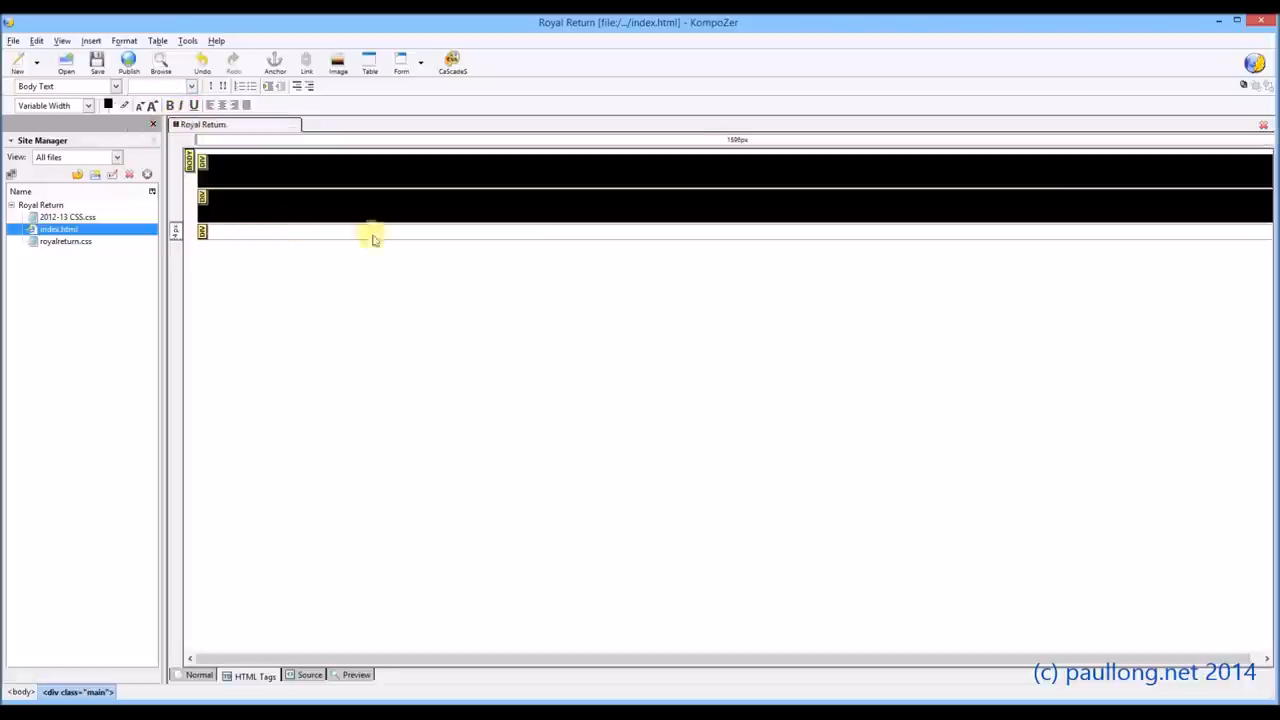
{"action": "mouse_move", "coordinate": [283, 232]}
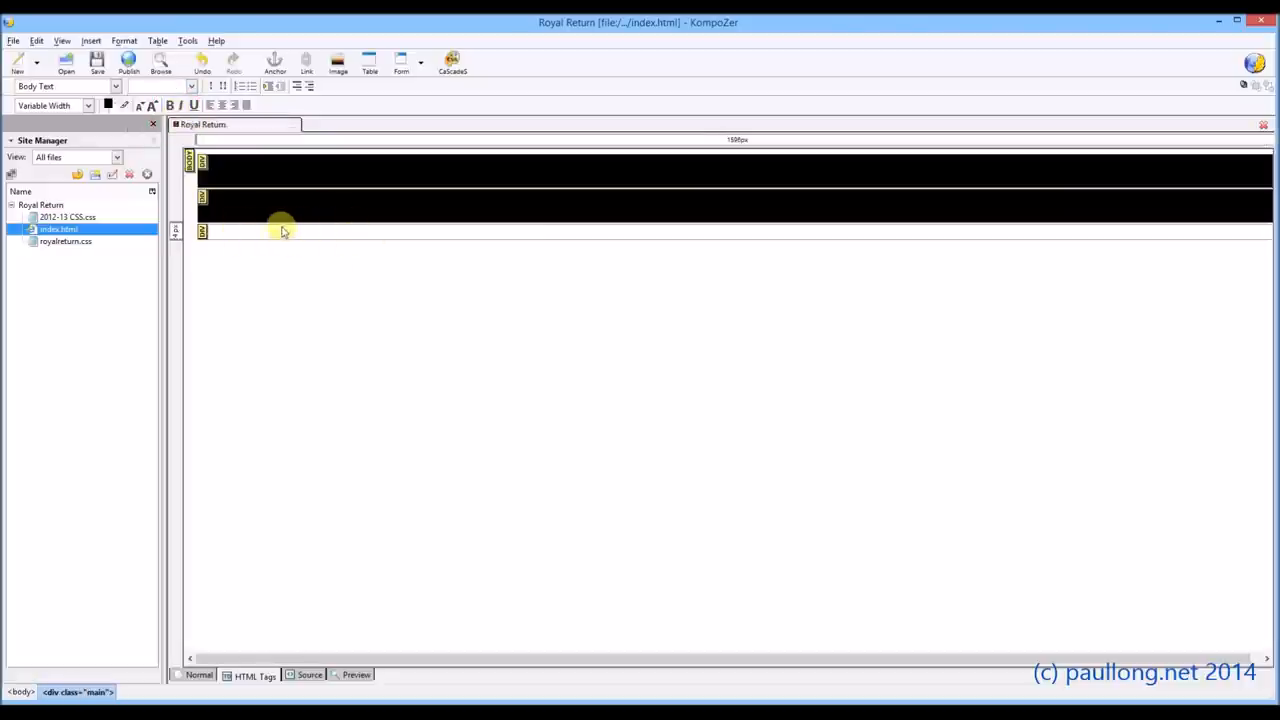
{"action": "left_click", "coordinate": [255, 193]}
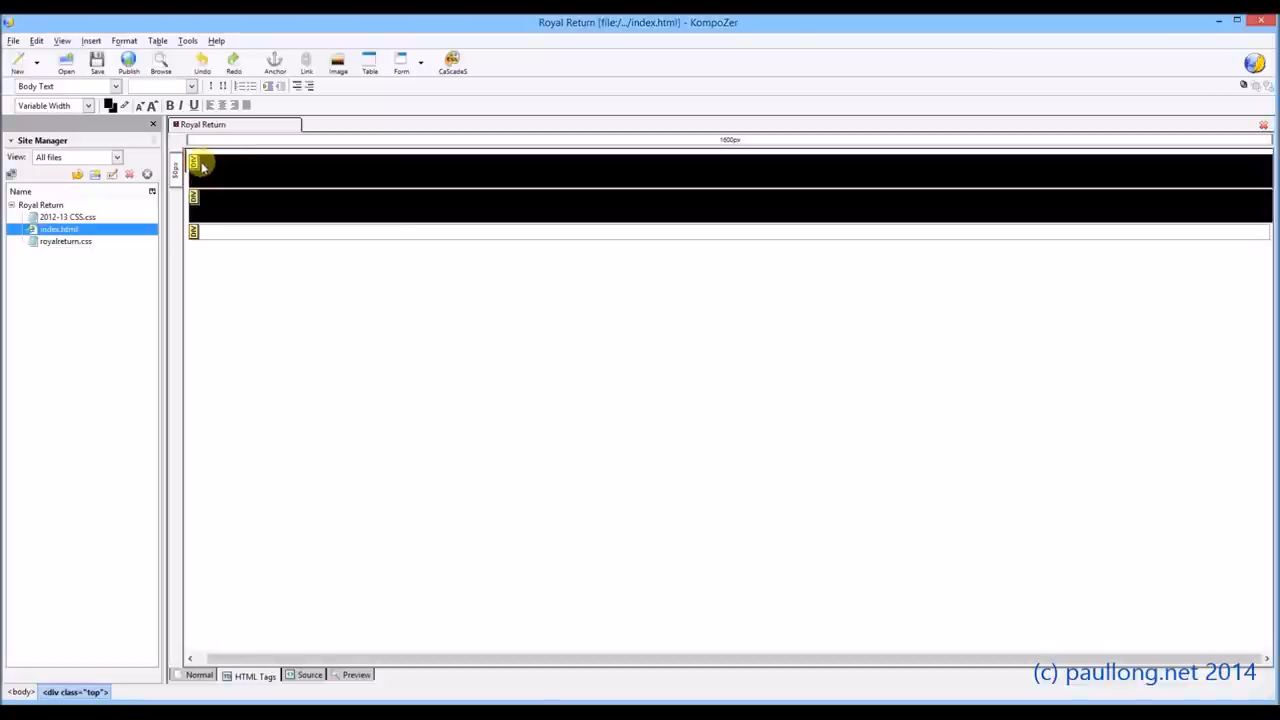
{"action": "mouse_move", "coordinate": [213, 168]}
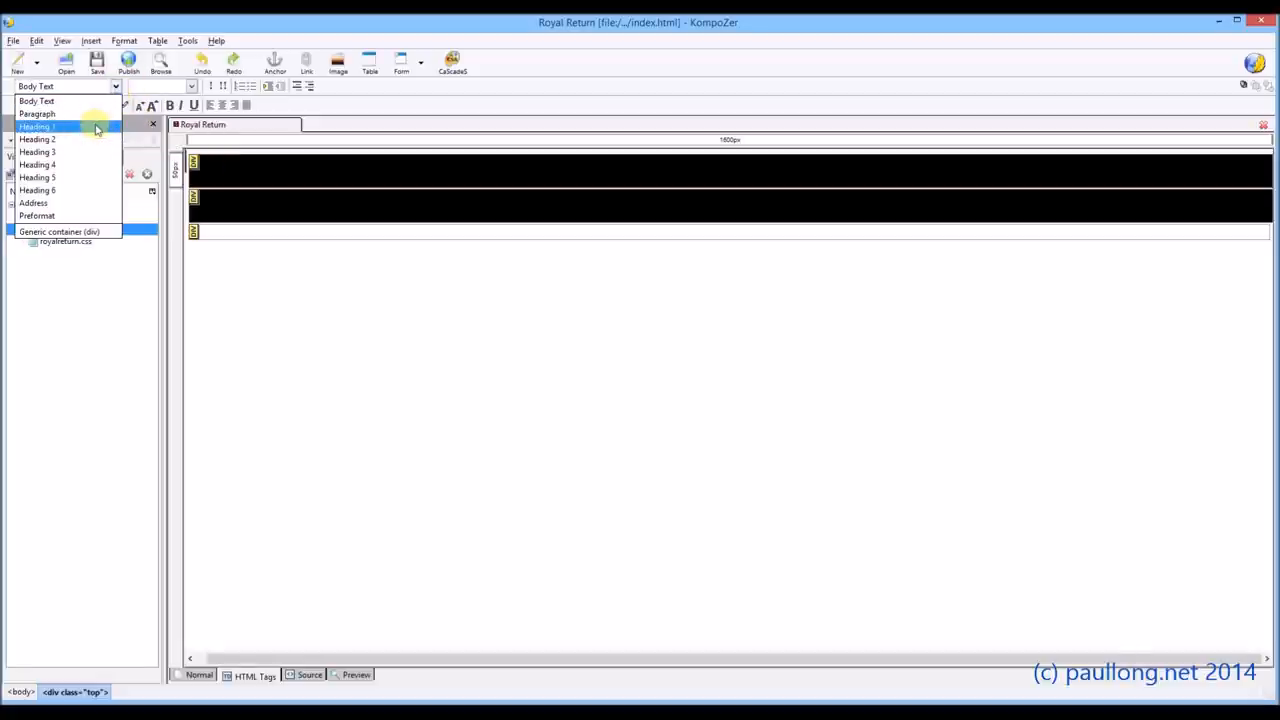
Make the top container a Heading 1 and type 'Royal Return - Home', removing extra letters
{"action": "left_click", "coordinate": [37, 126]}
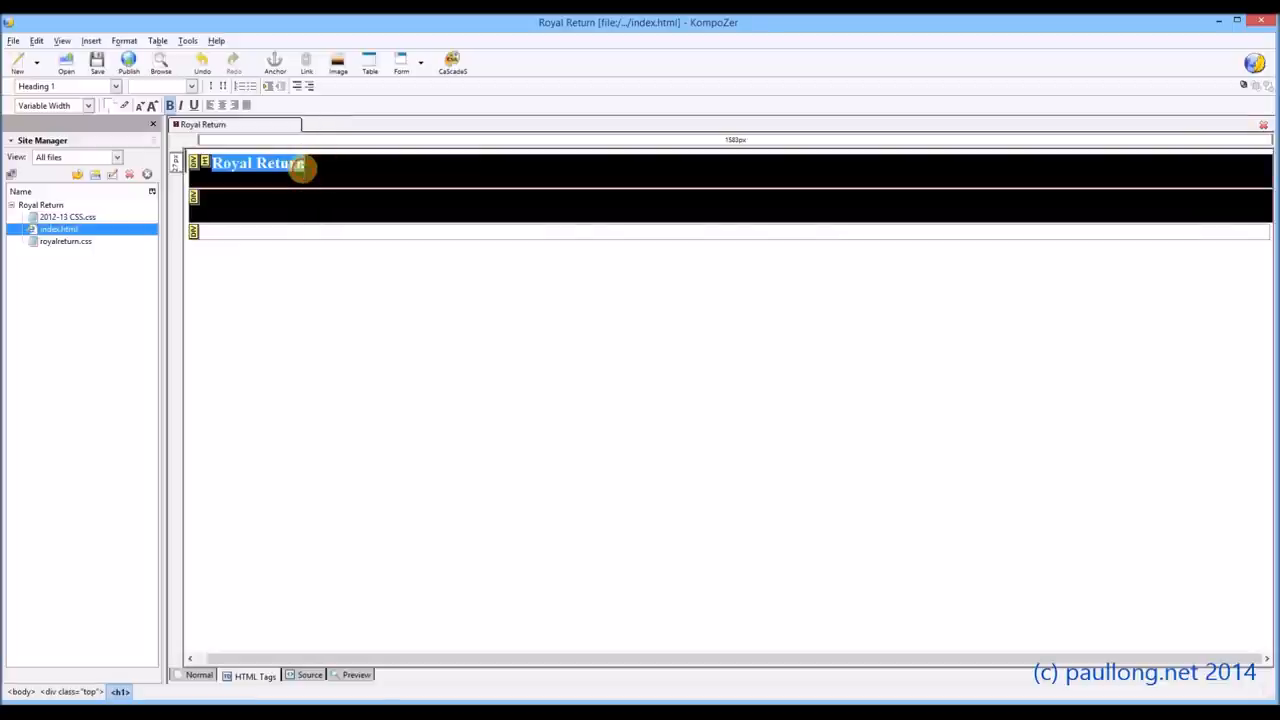
{"action": "type", "text": "- Hom"}
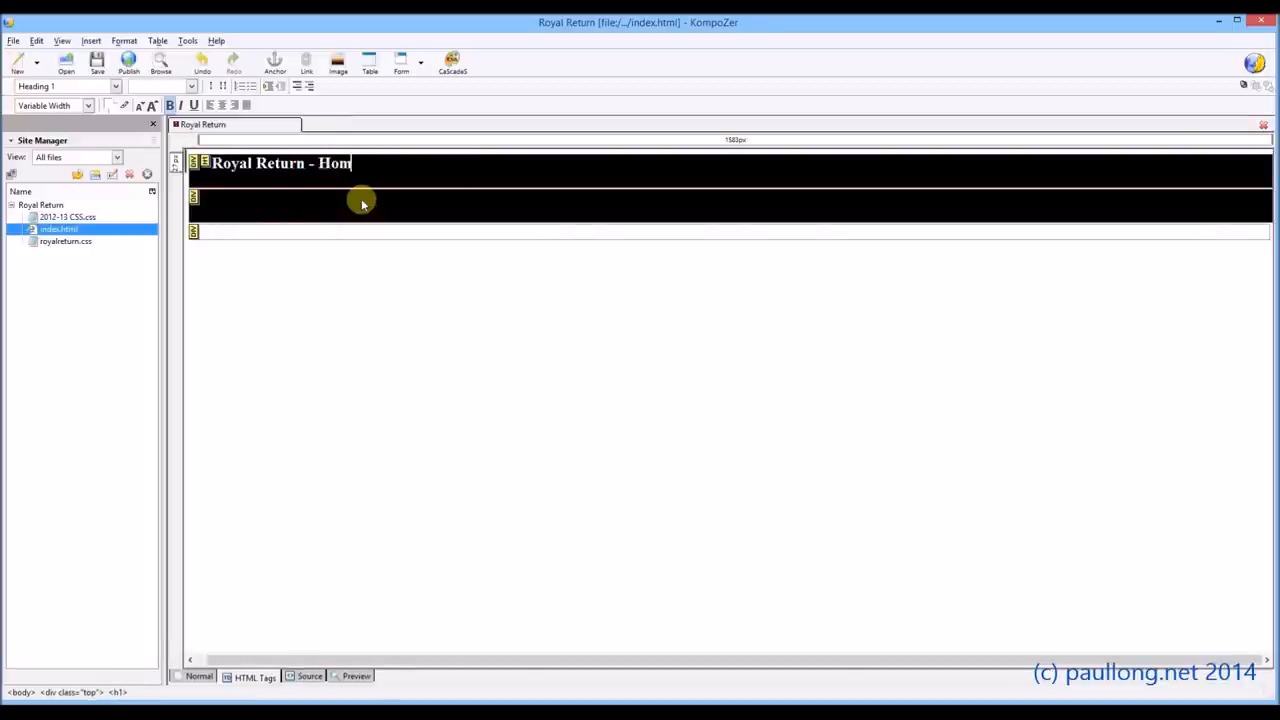
{"action": "type", "text": "e Pa"}
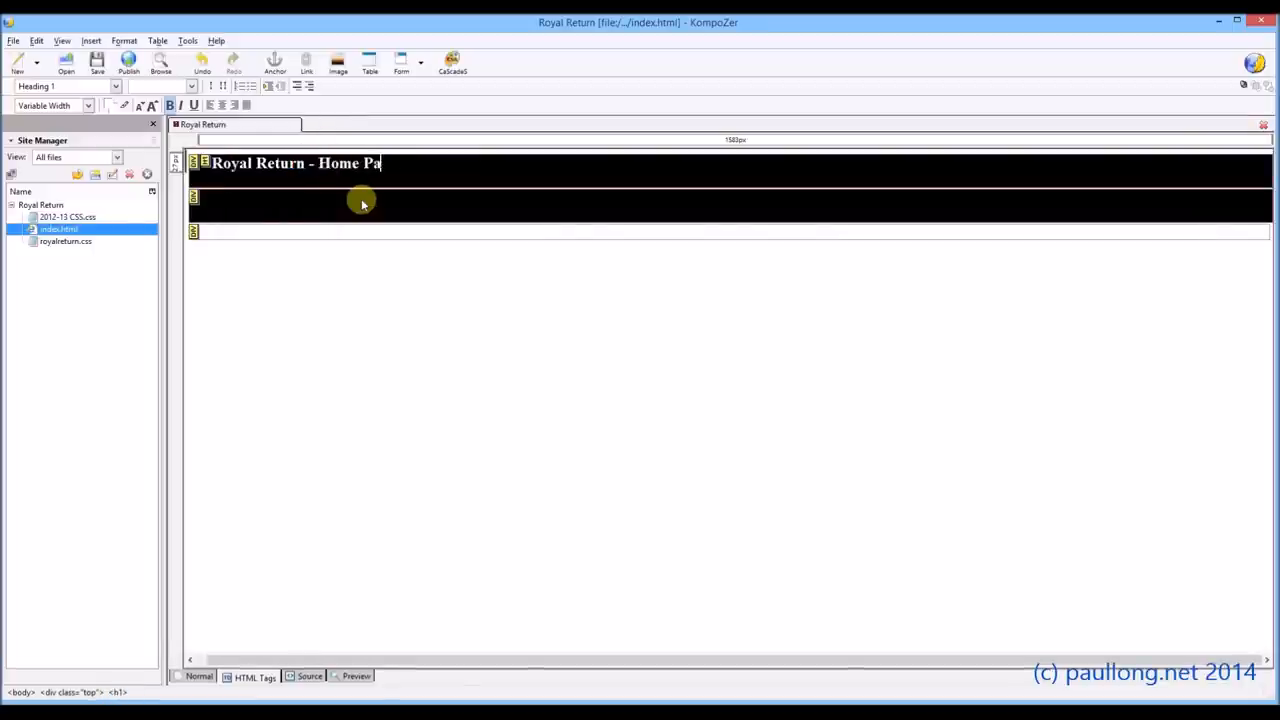
{"action": "key", "text": "BackSpace"}
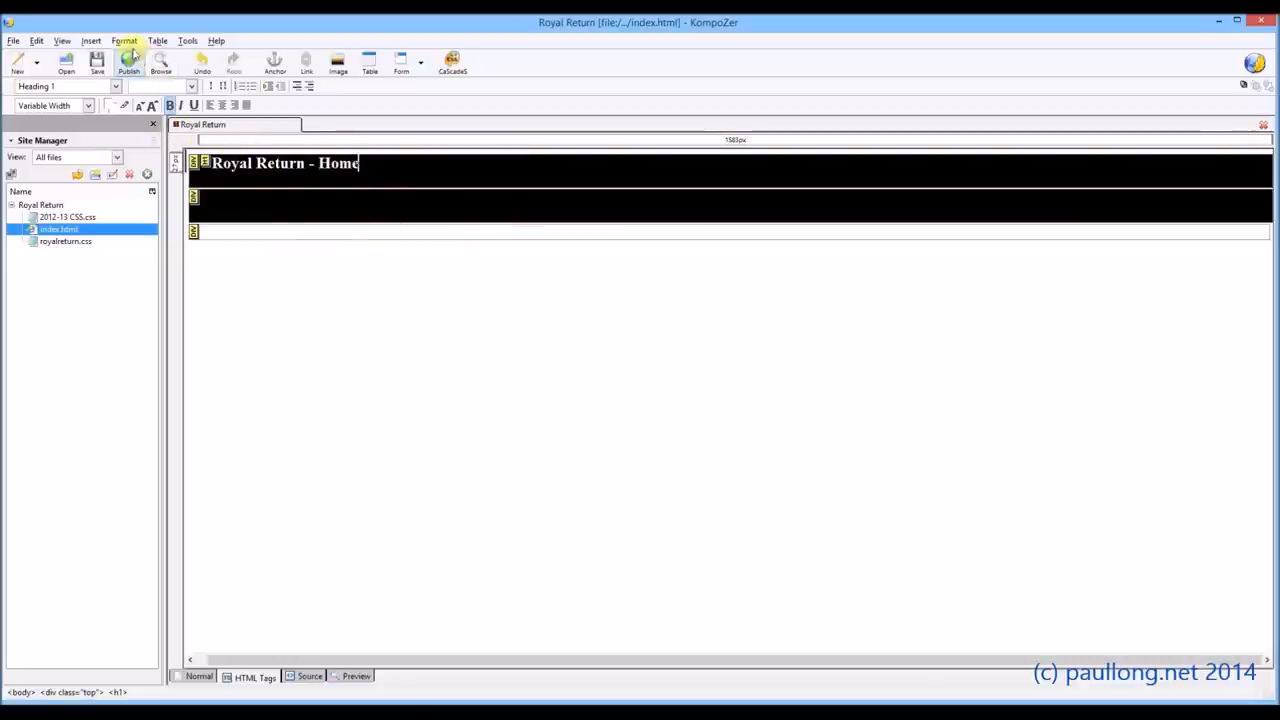
Set the page title to 'Royal Return - Home' in Page Title and Properties
{"action": "left_click", "coordinate": [124, 40]}
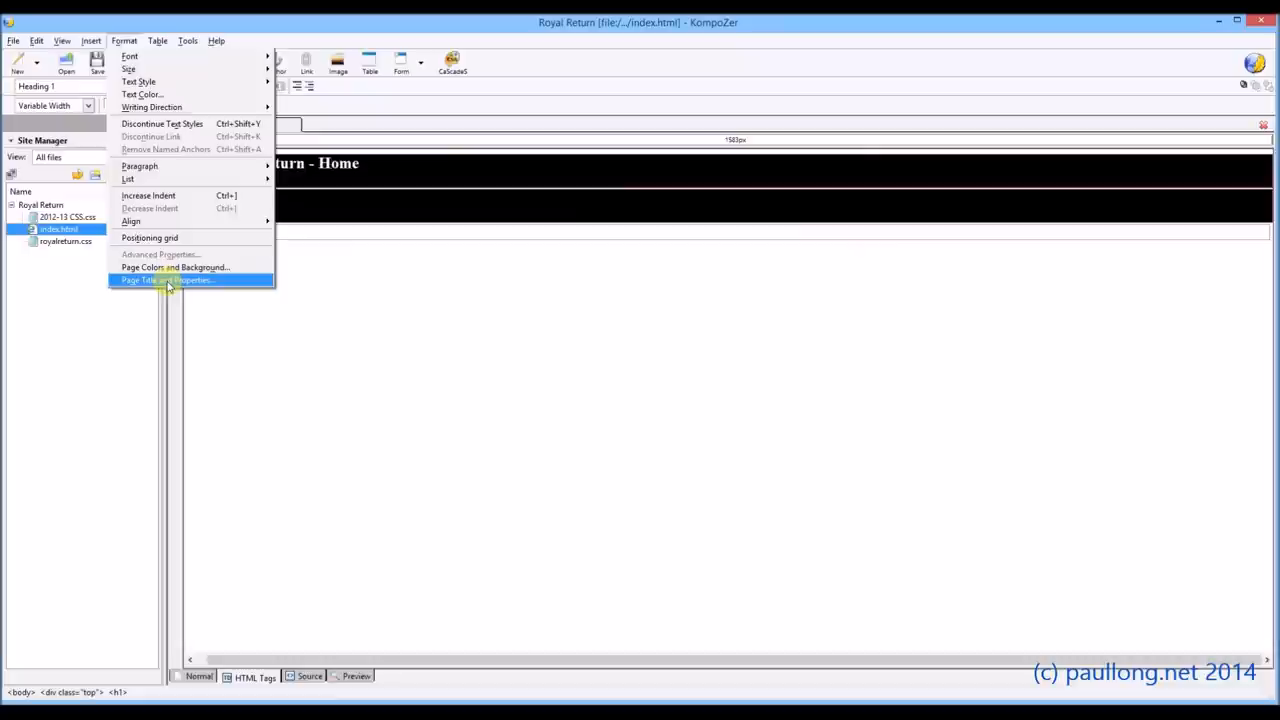
{"action": "left_click", "coordinate": [167, 280]}
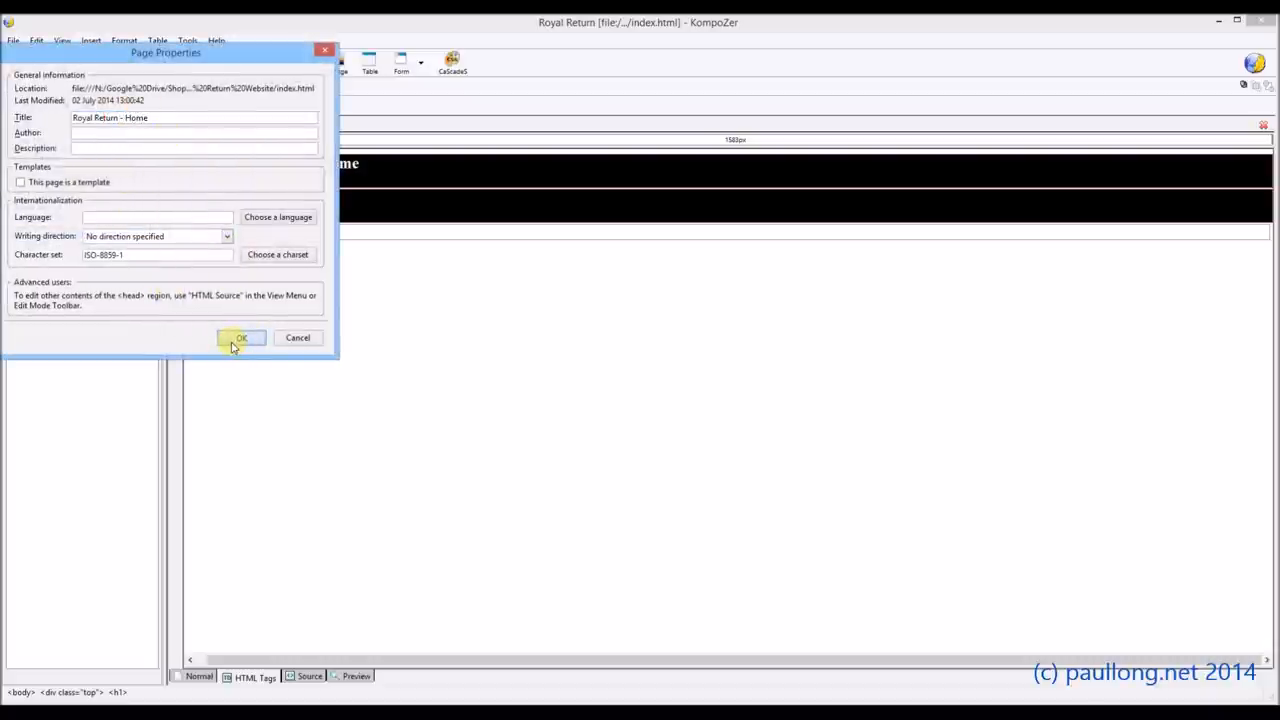
{"action": "left_click", "coordinate": [241, 337]}
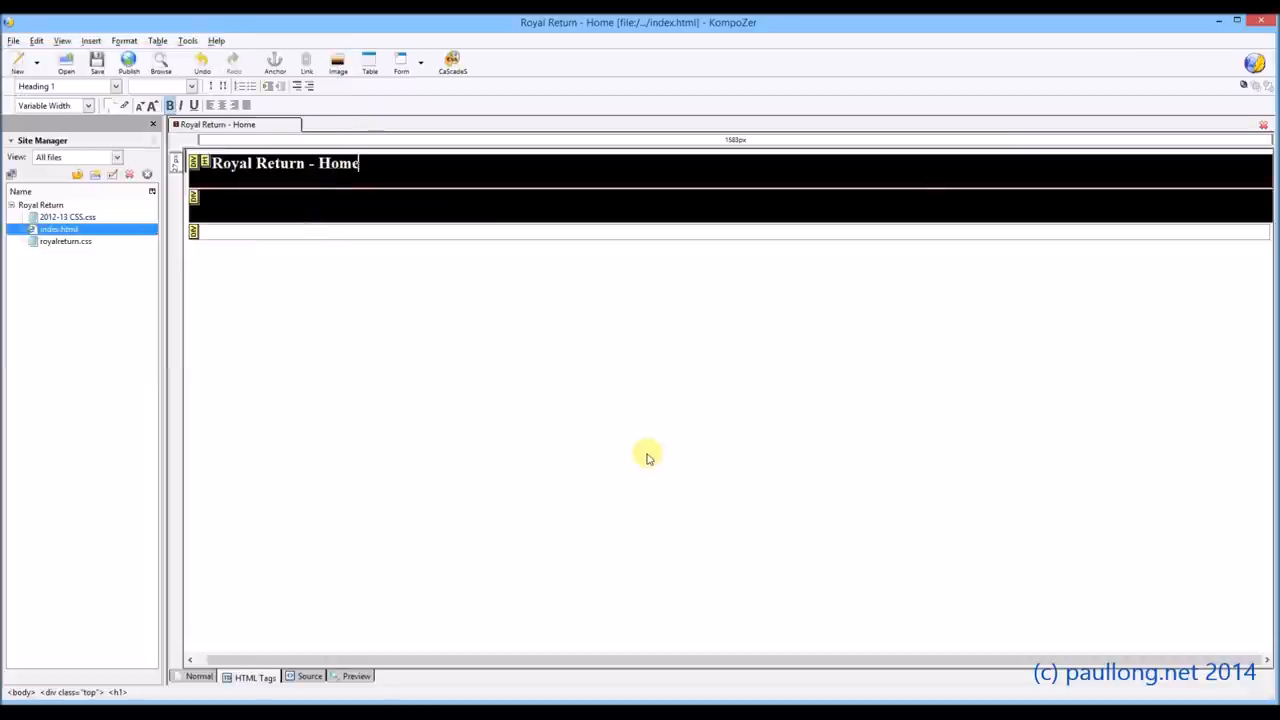
{"action": "mouse_move", "coordinate": [418, 364]}
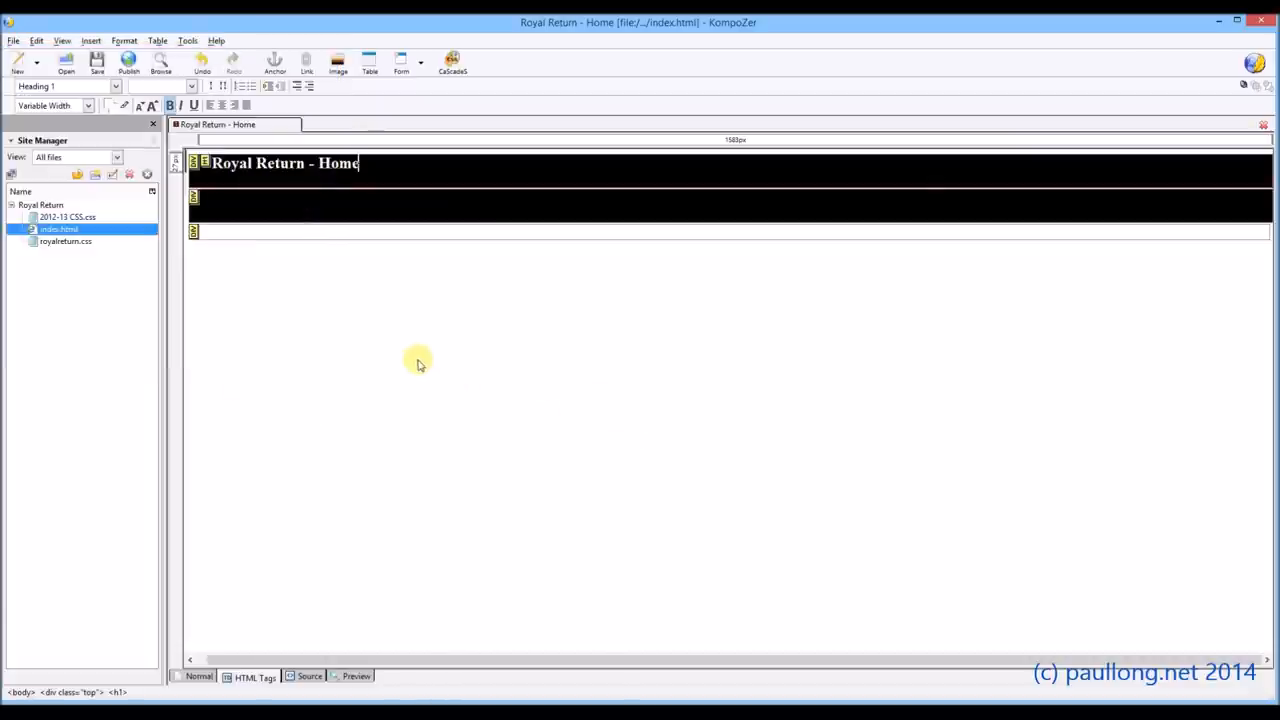
{"action": "mouse_move", "coordinate": [463, 195]}
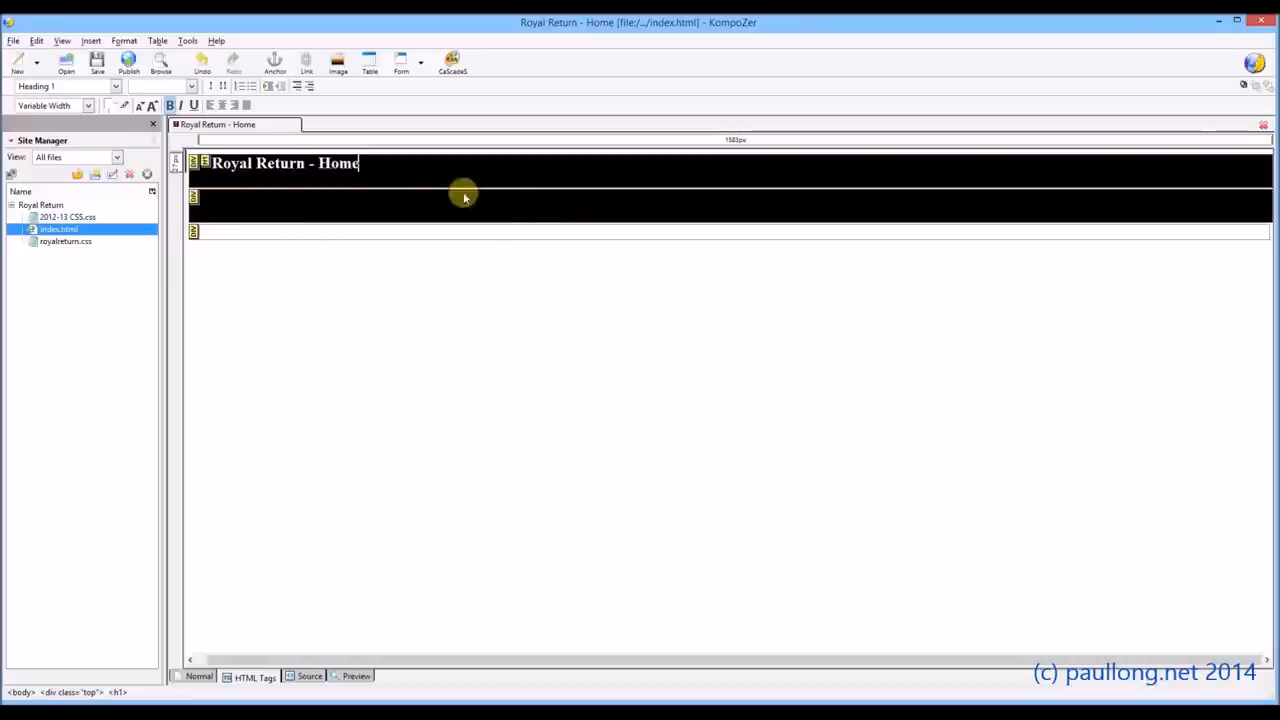